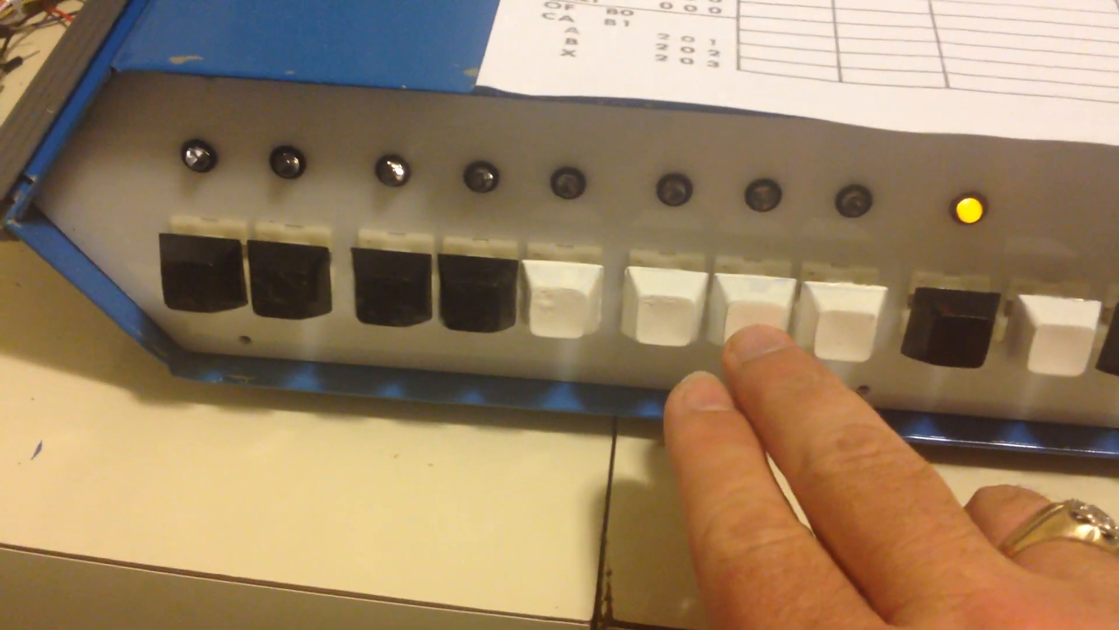
pyautogui.click(749, 322)
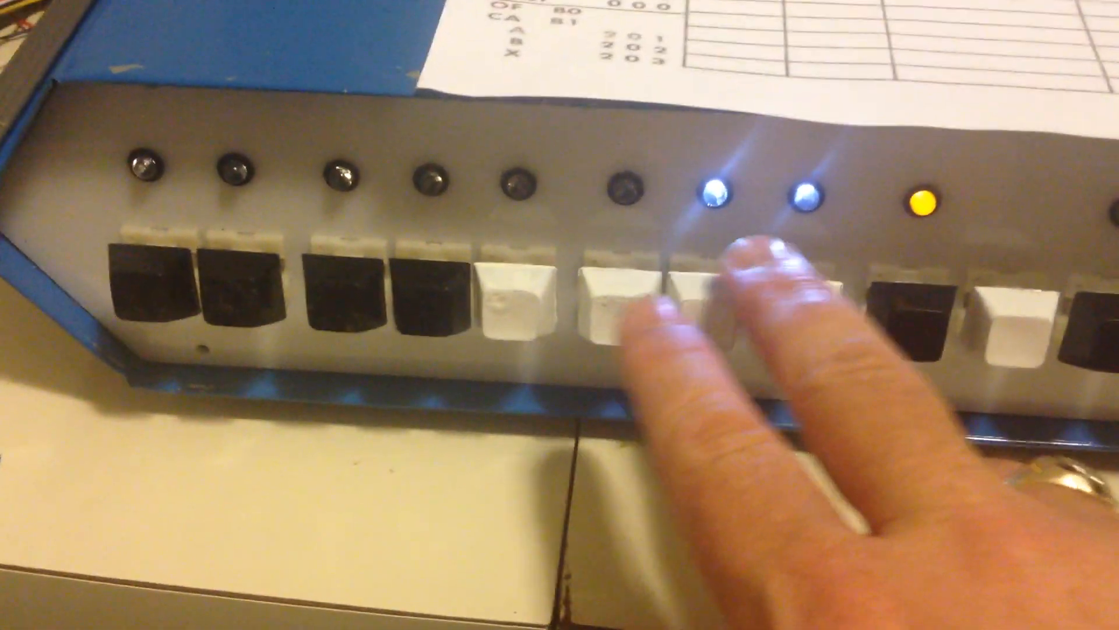